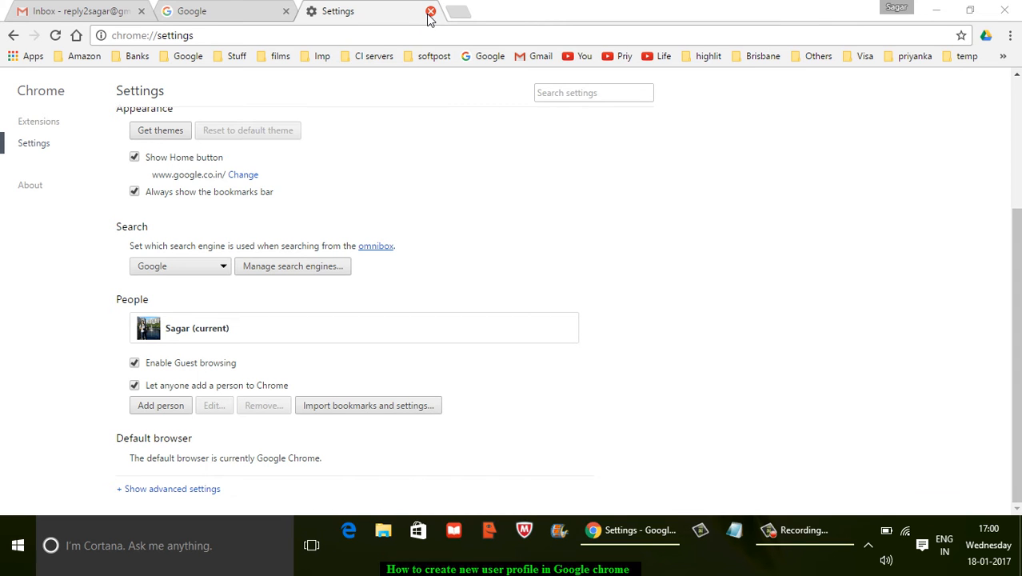
Step: Close the Chrome Settings tab, leaving the Google search tab showing
click(431, 11)
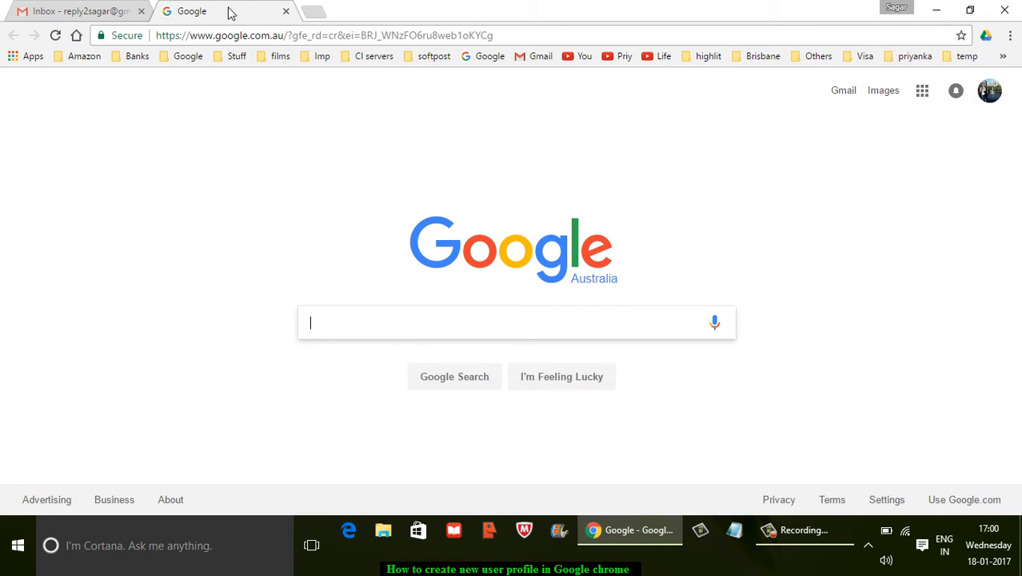
mouse_move(477, 94)
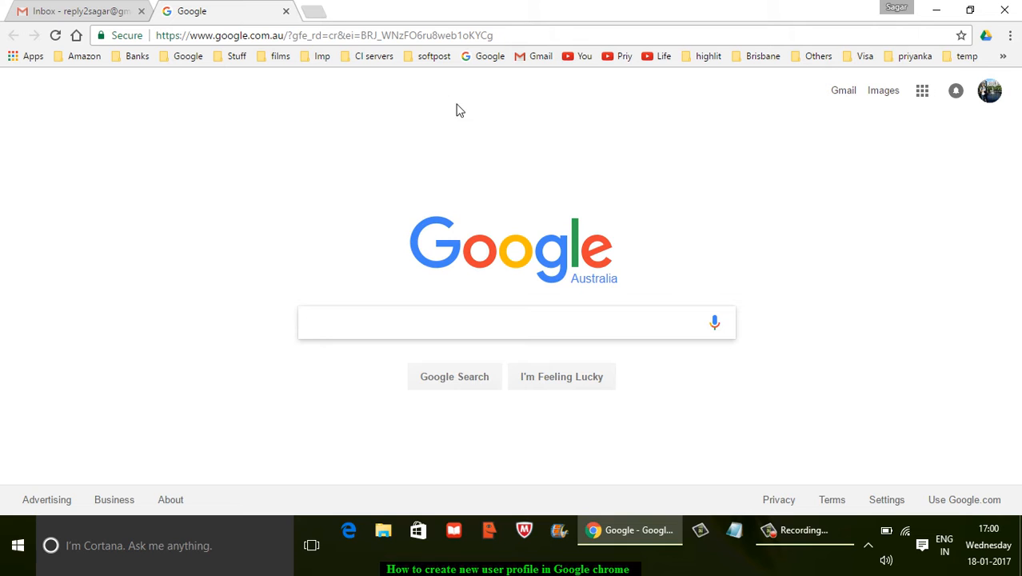
Step: Reopen Chrome Settings and start adding a new person under People
click(1010, 35)
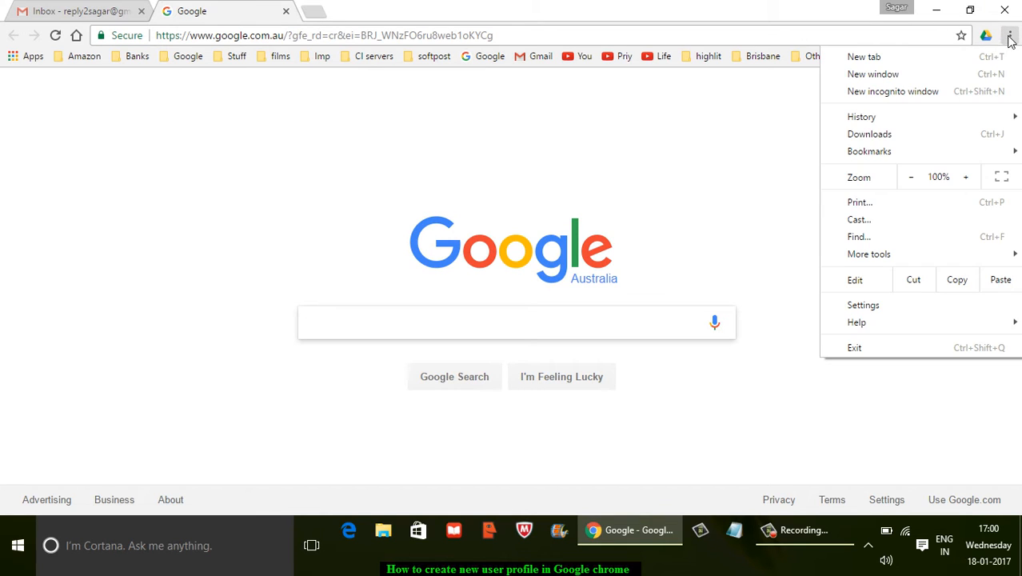
click(864, 305)
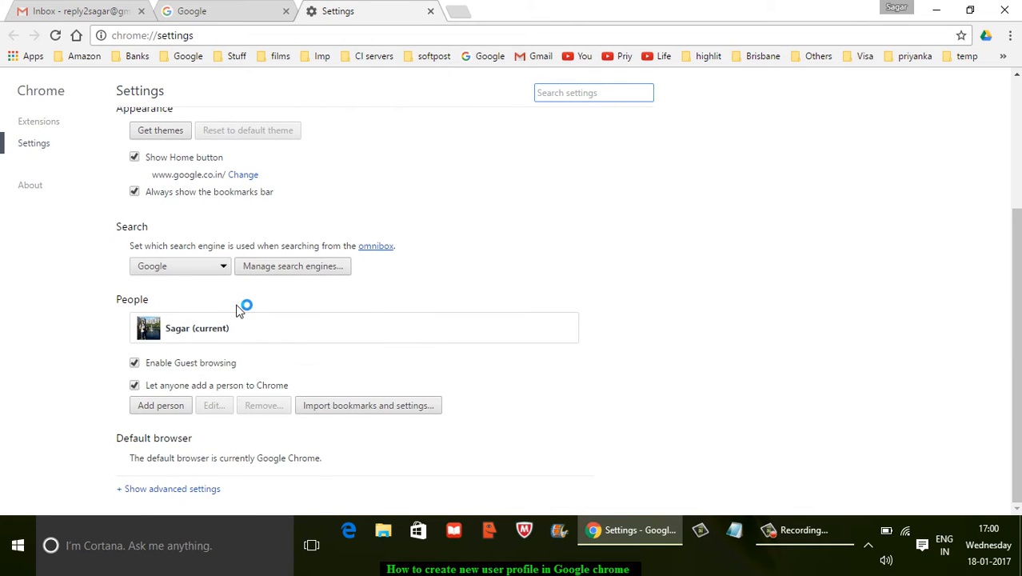
click(160, 404)
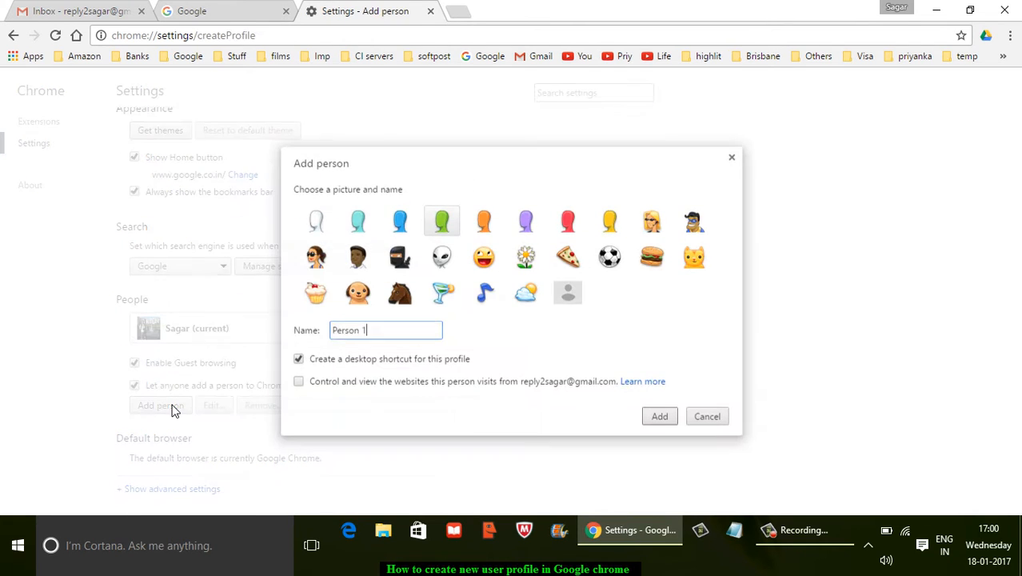
Step: Choose the woman-with-sunglasses avatar and replace the name Person 1 with Priyanka
click(316, 256)
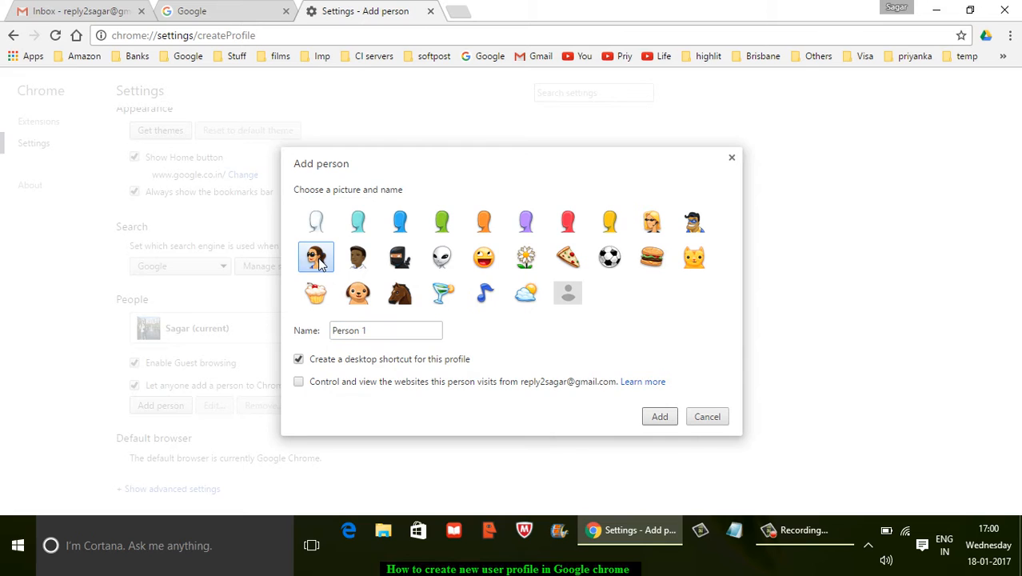
triple_click(385, 330)
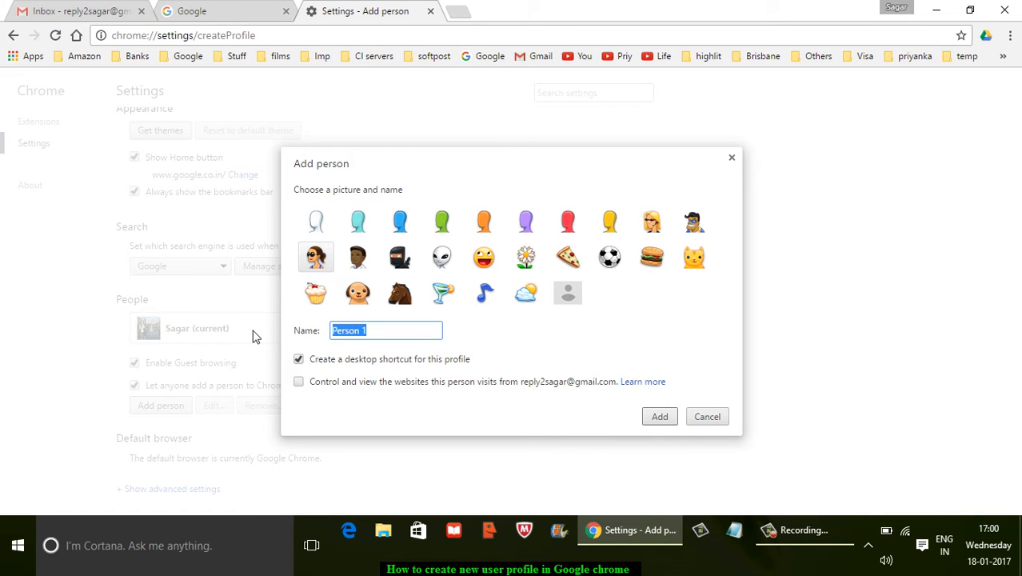
text(Priyanka)
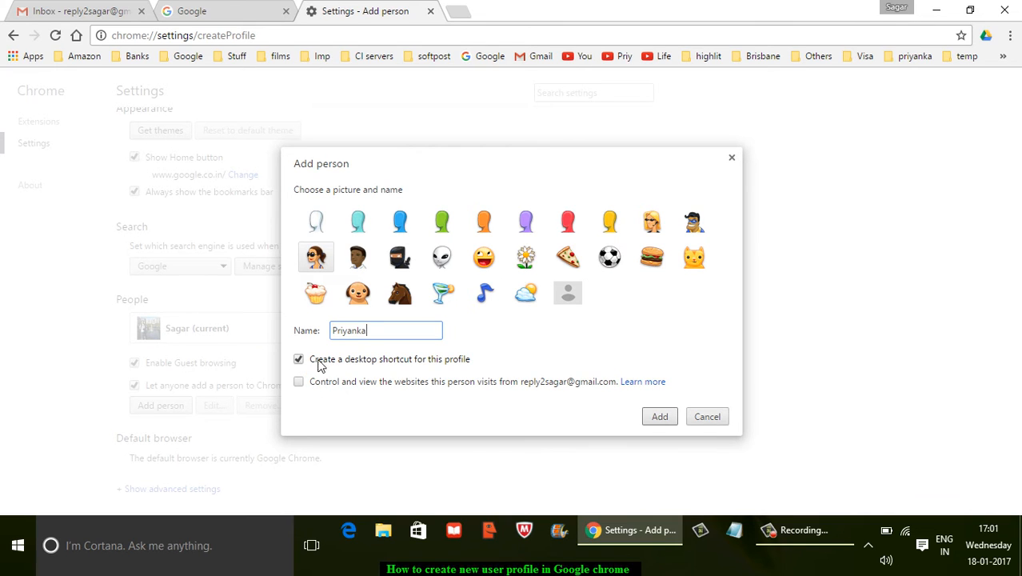
mouse_move(429, 365)
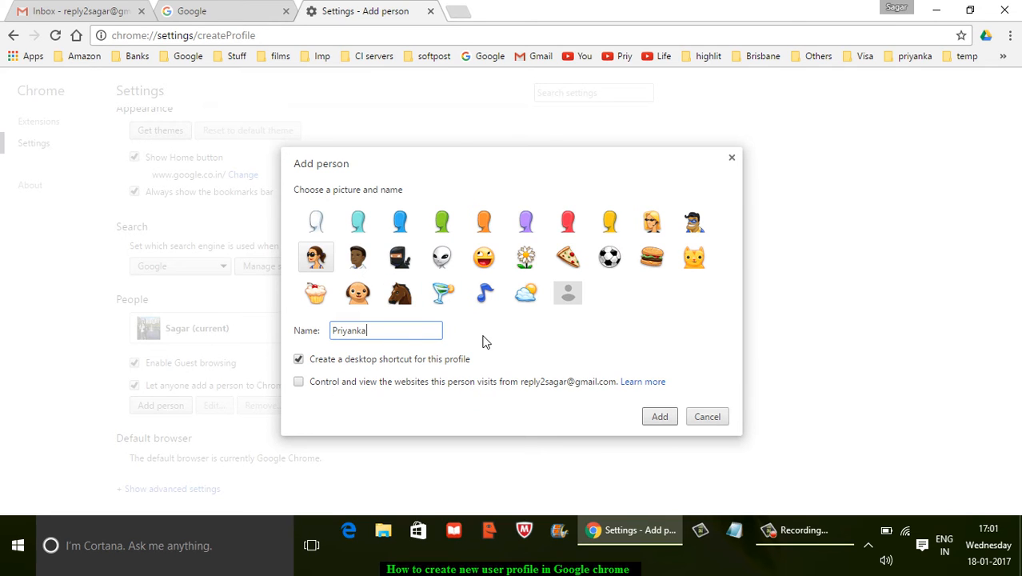
mouse_move(496, 349)
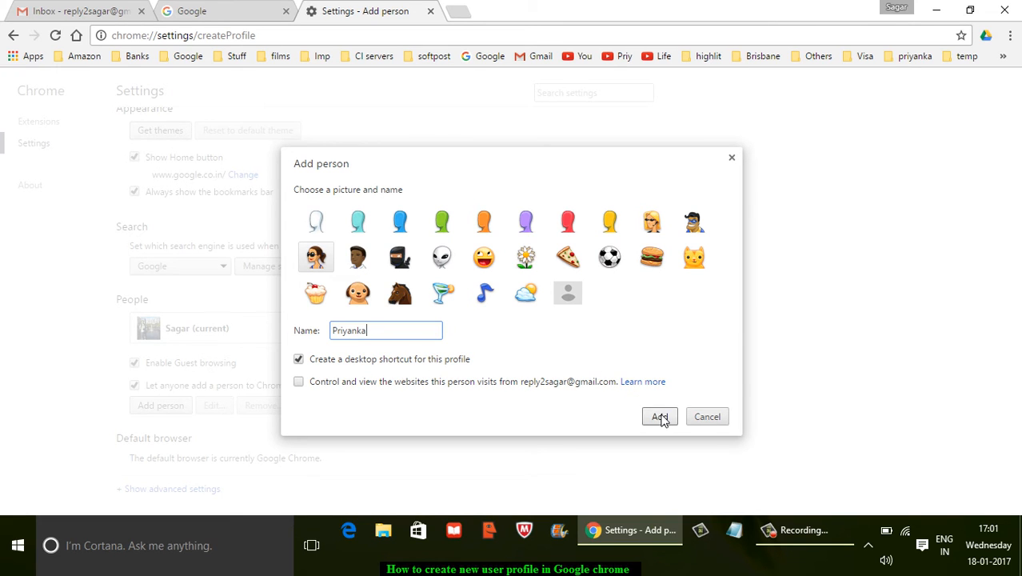
Step: Add the Priyanka profile and view its profile menu in the new window
click(659, 416)
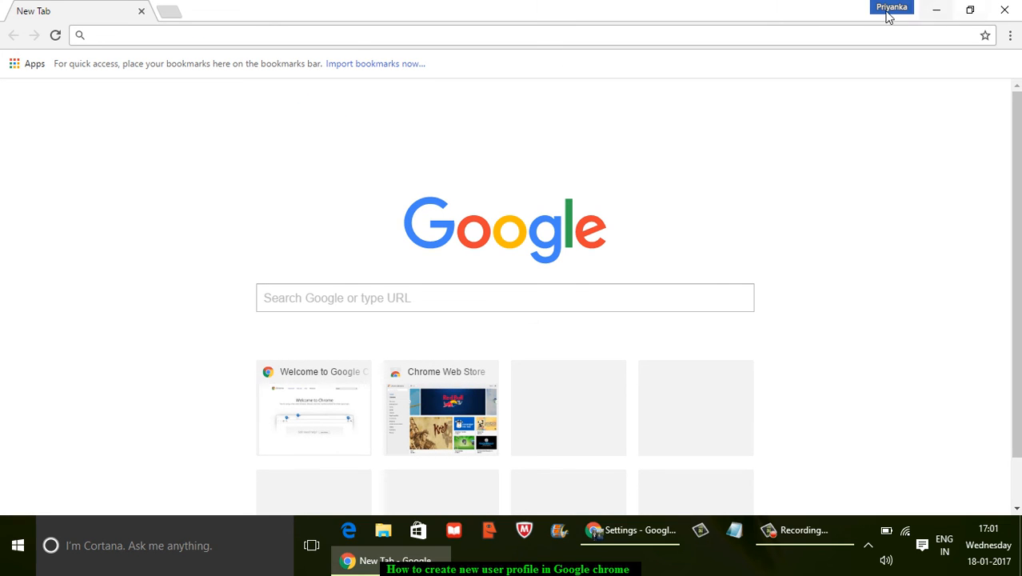
click(892, 7)
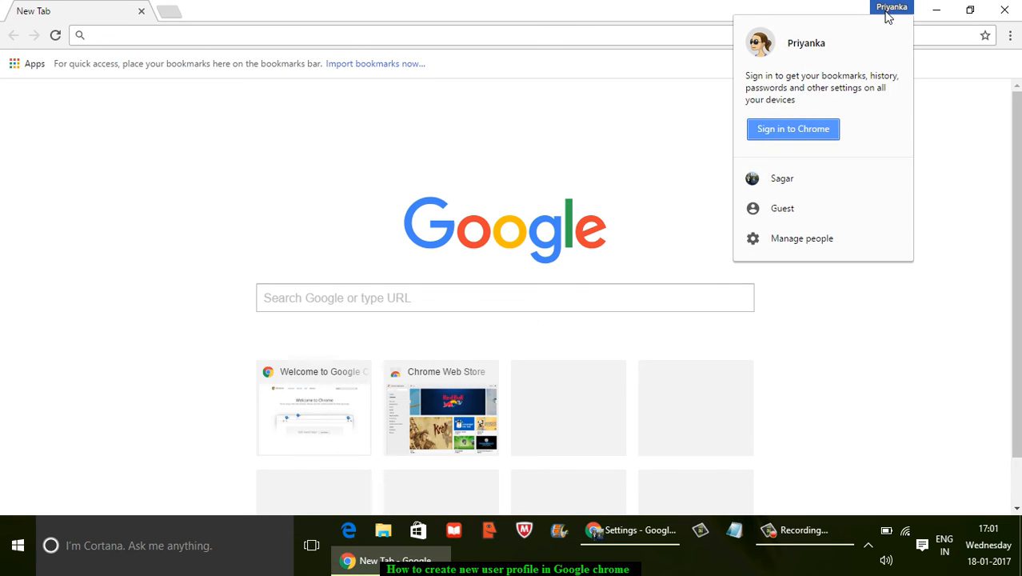
mouse_move(792, 129)
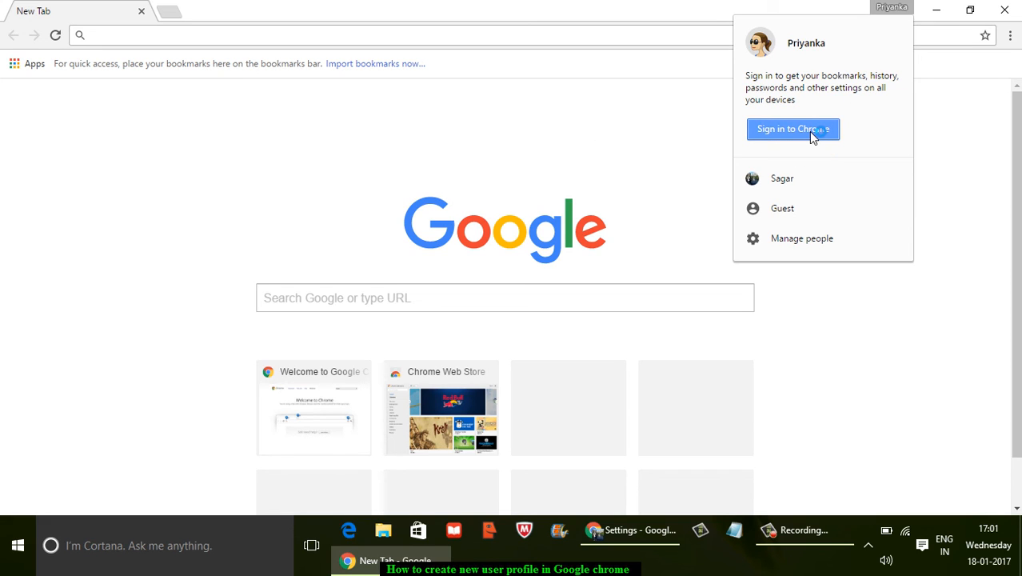
click(588, 166)
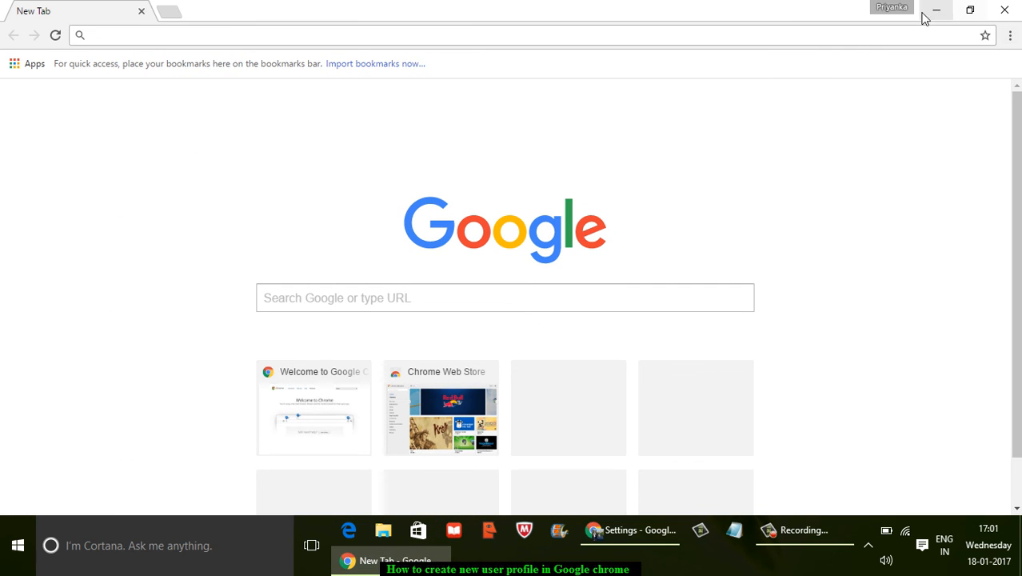
click(891, 7)
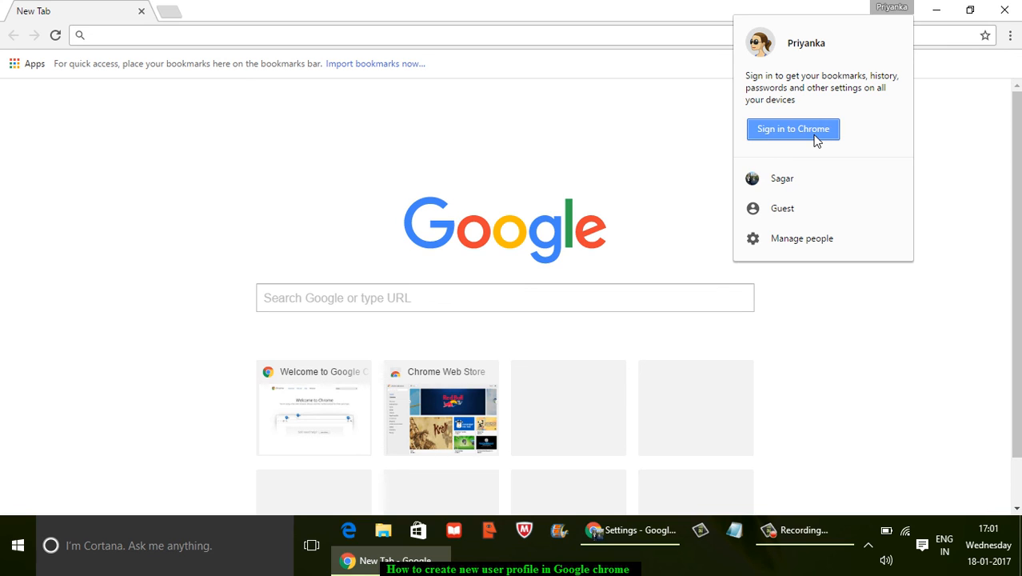
mouse_move(299, 56)
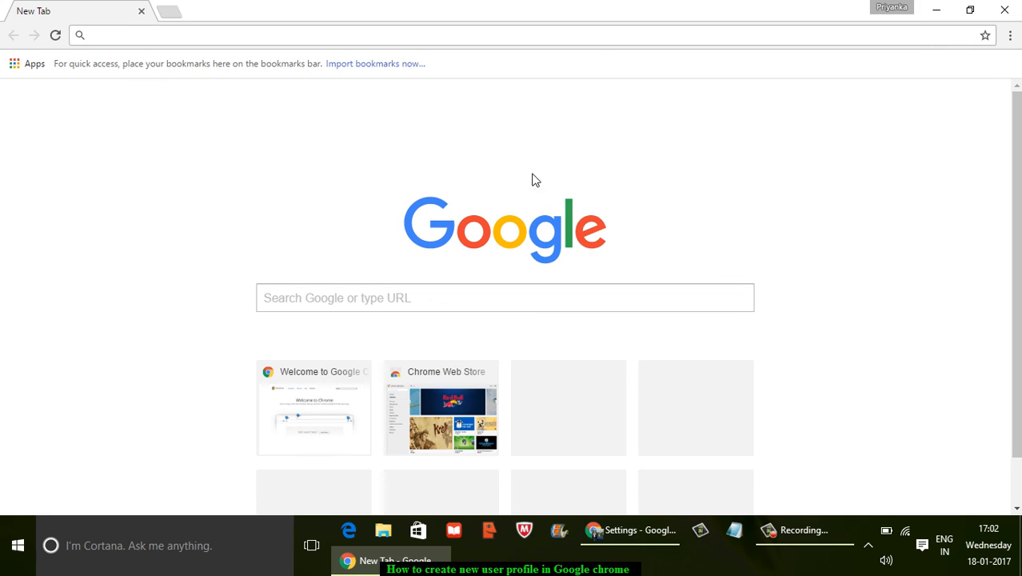
mouse_move(555, 182)
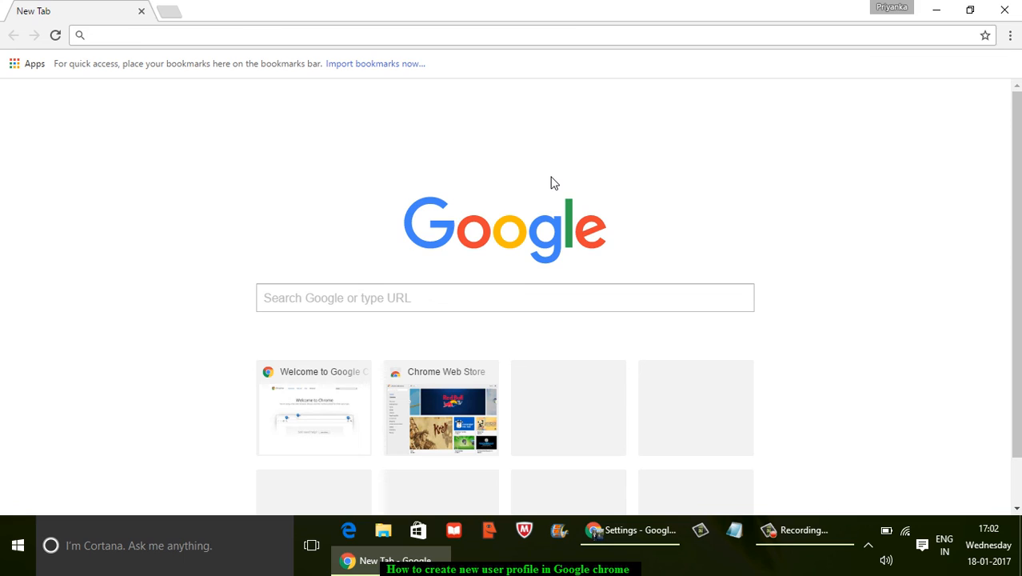